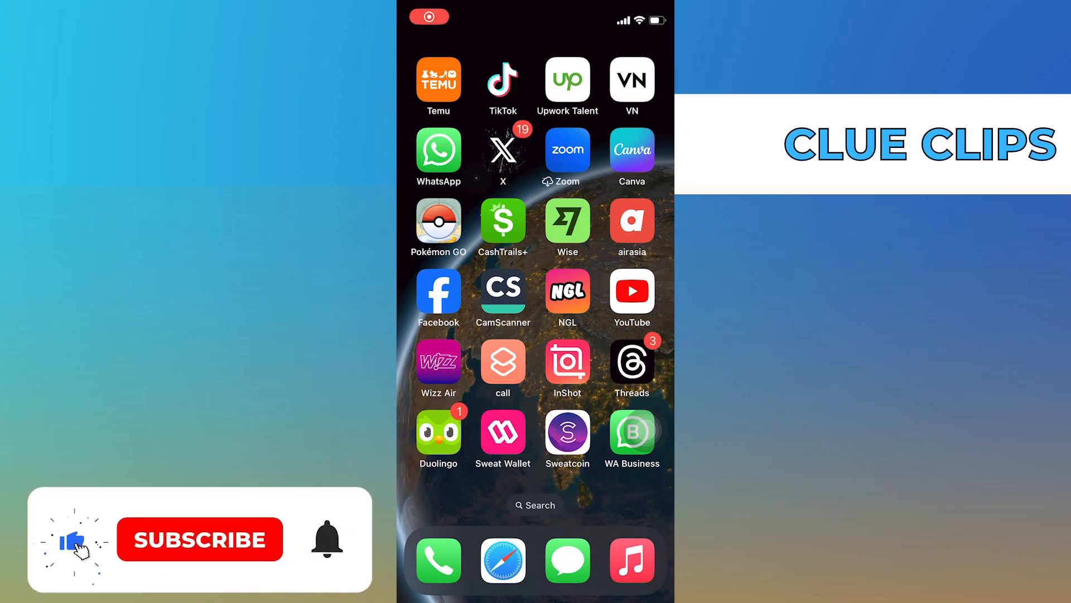
Capture a blank snap for aimah from their chat and search stickers for 'hi'.
click(200, 539)
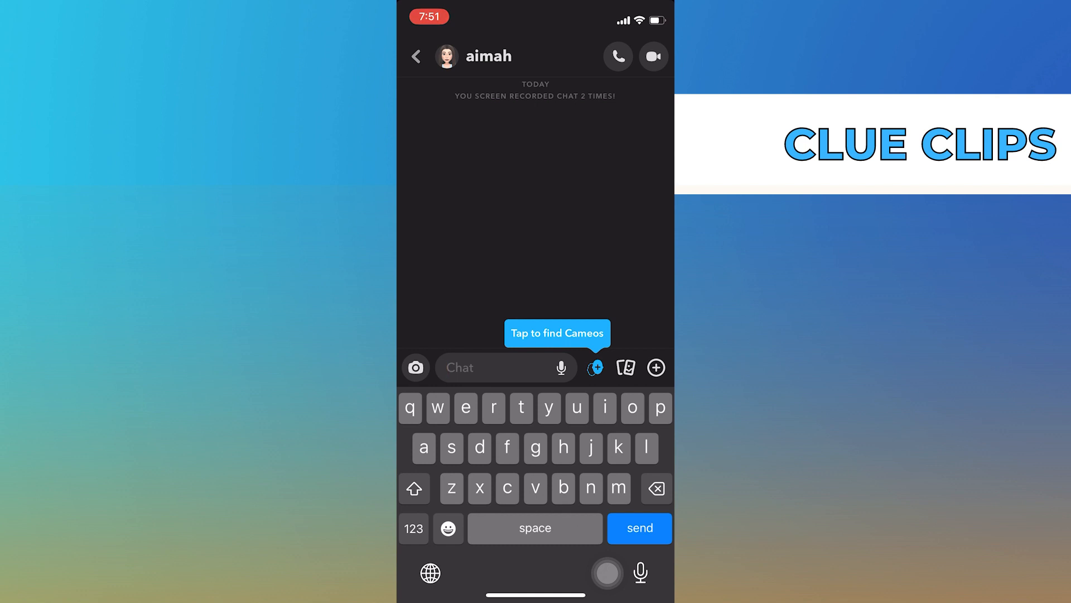
click(415, 367)
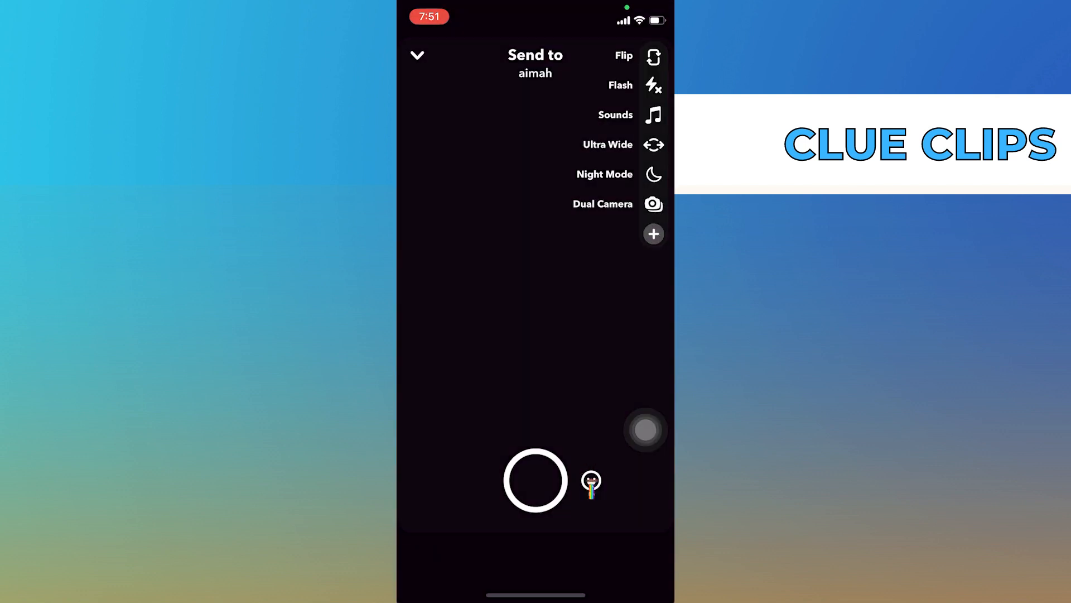
click(535, 480)
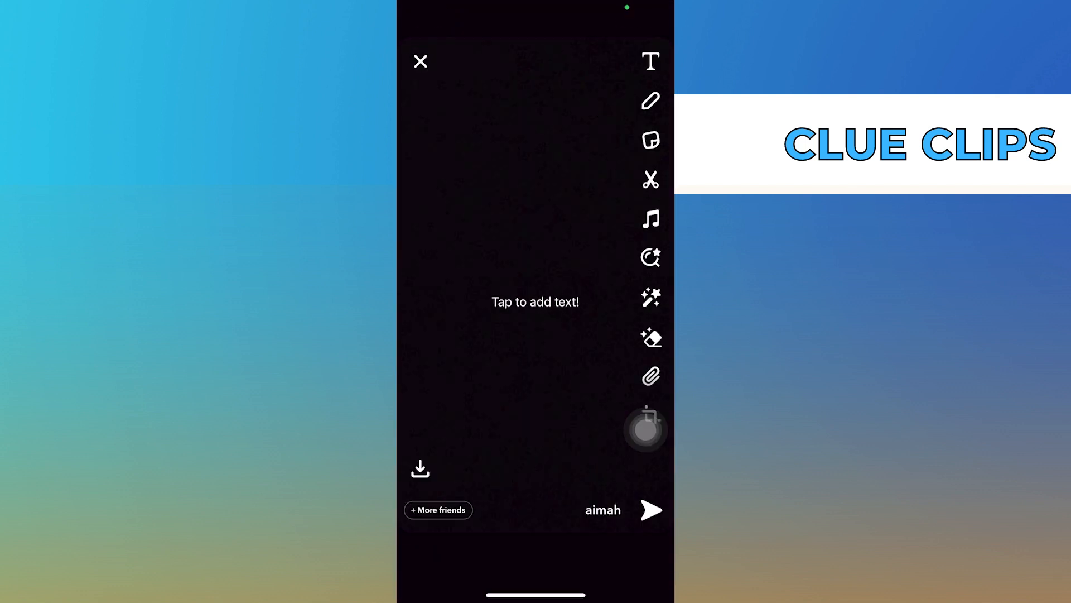
text(hi)
text(ok)
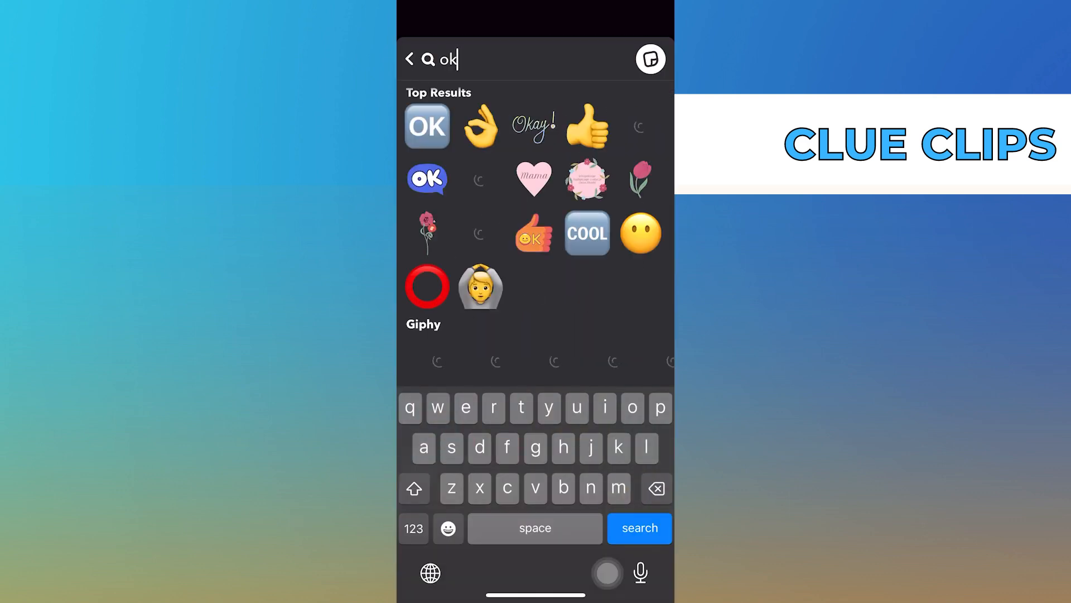
Scroll the sticker results to place a thumbs-up sticker at the snap's centre.
scroll(down, 3)
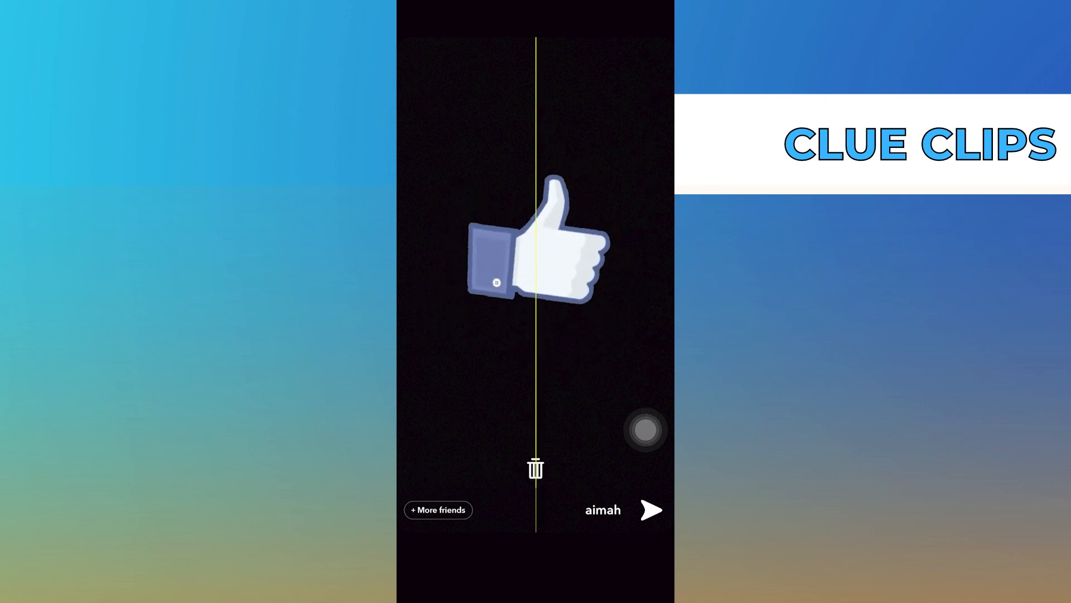
Send the thumbs-up snap to aimah.
click(649, 510)
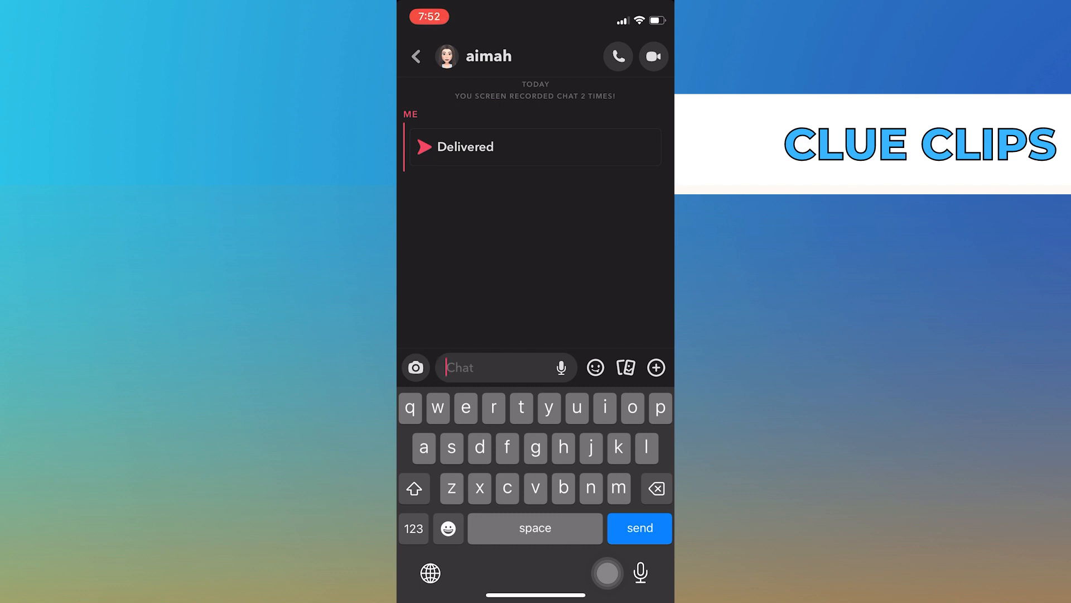
Send the smiling lightbulb GIF from the chat's GIF collection to aimah.
click(595, 367)
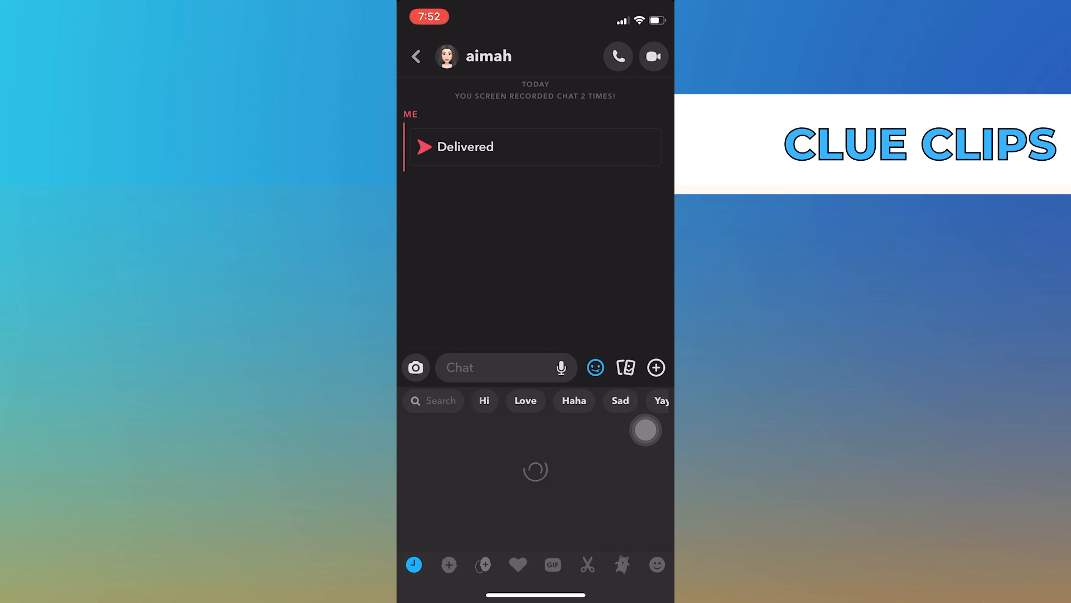
click(553, 564)
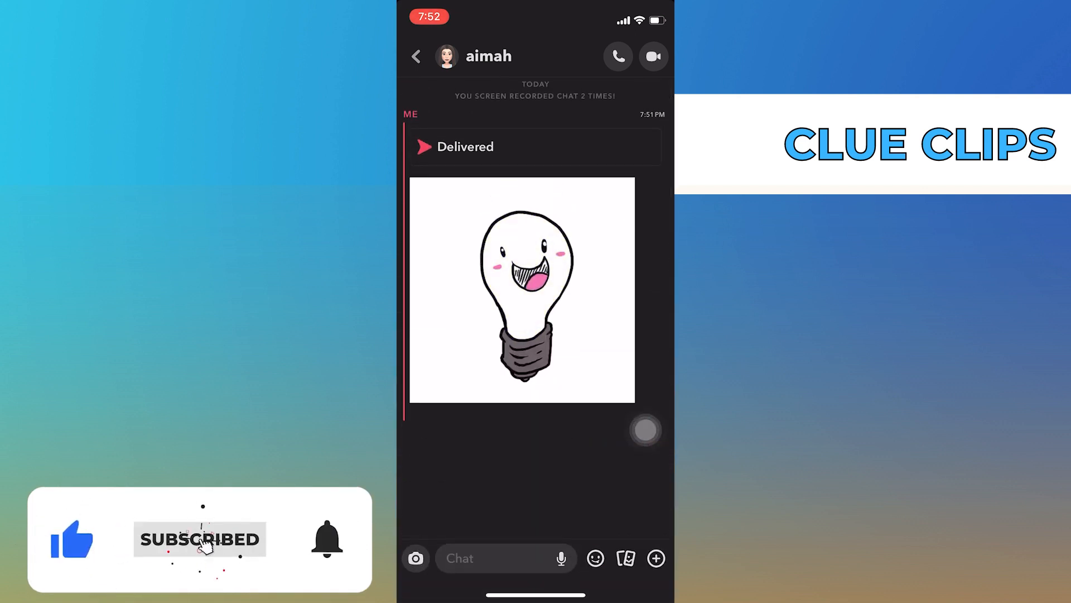
click(326, 540)
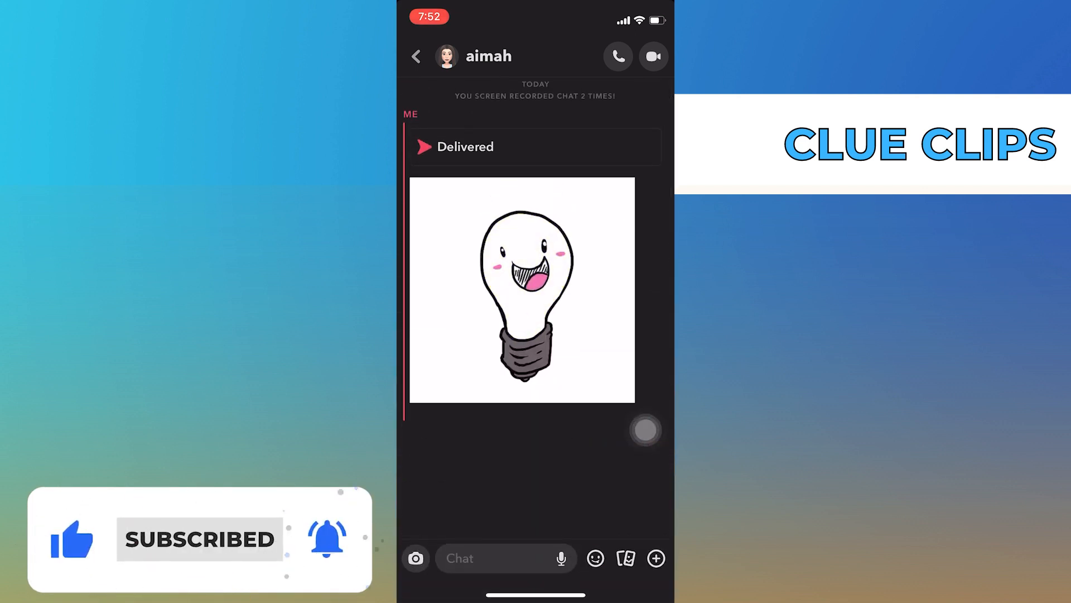